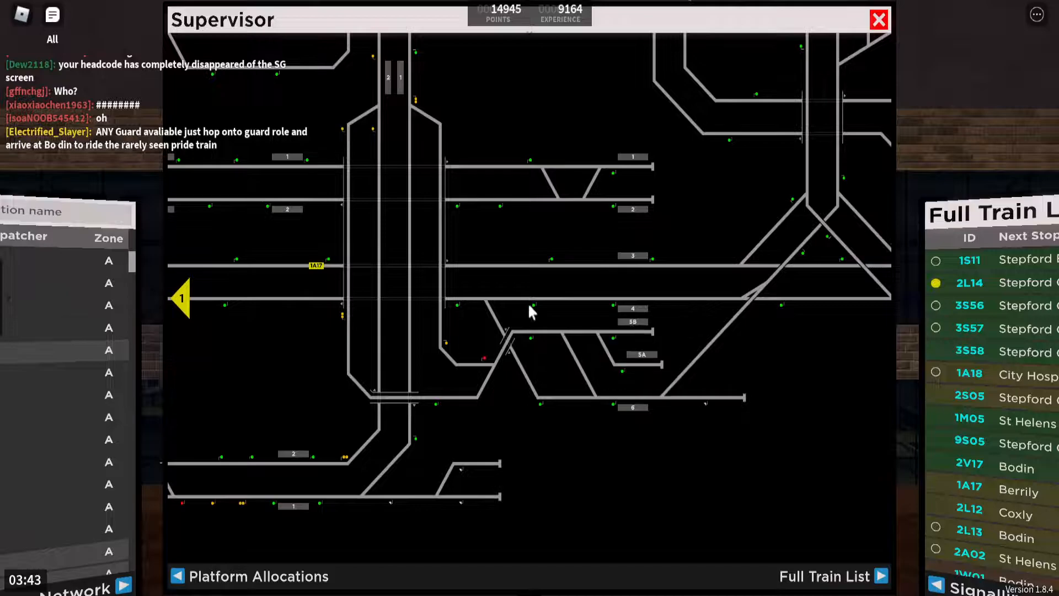
# Check the full train list and return to the signalling network map
pyautogui.click(822, 575)
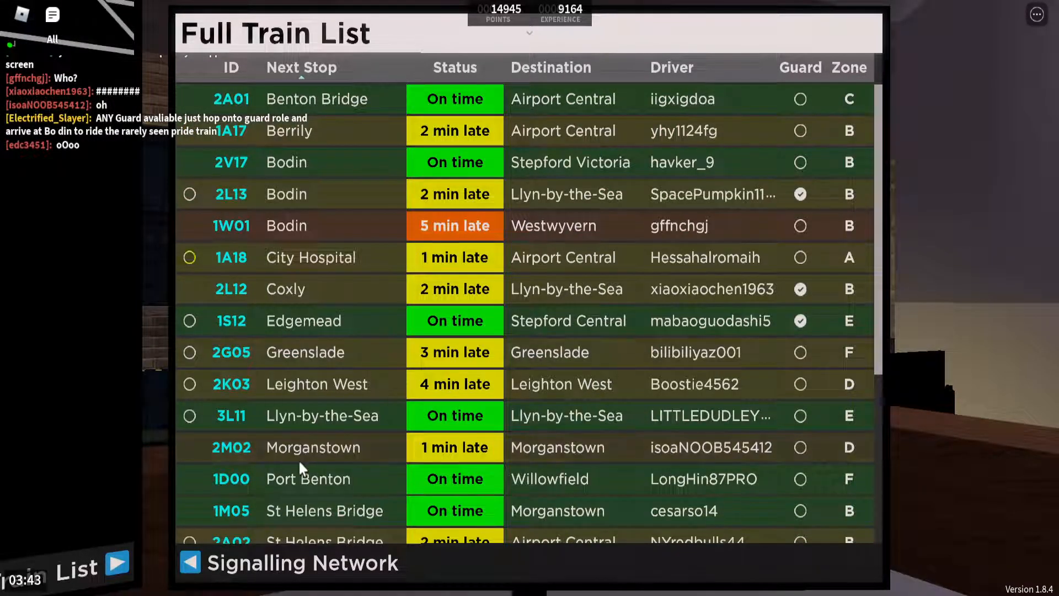
pyautogui.click(312, 447)
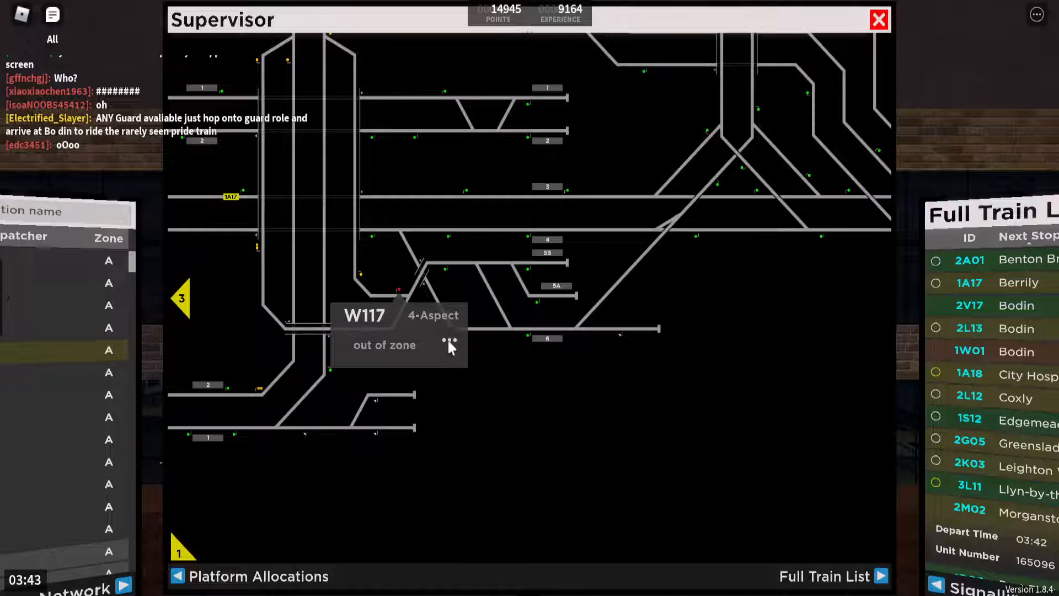
# Dismiss the W117 card, inspect signal W118, and start a chat message
pyautogui.click(447, 341)
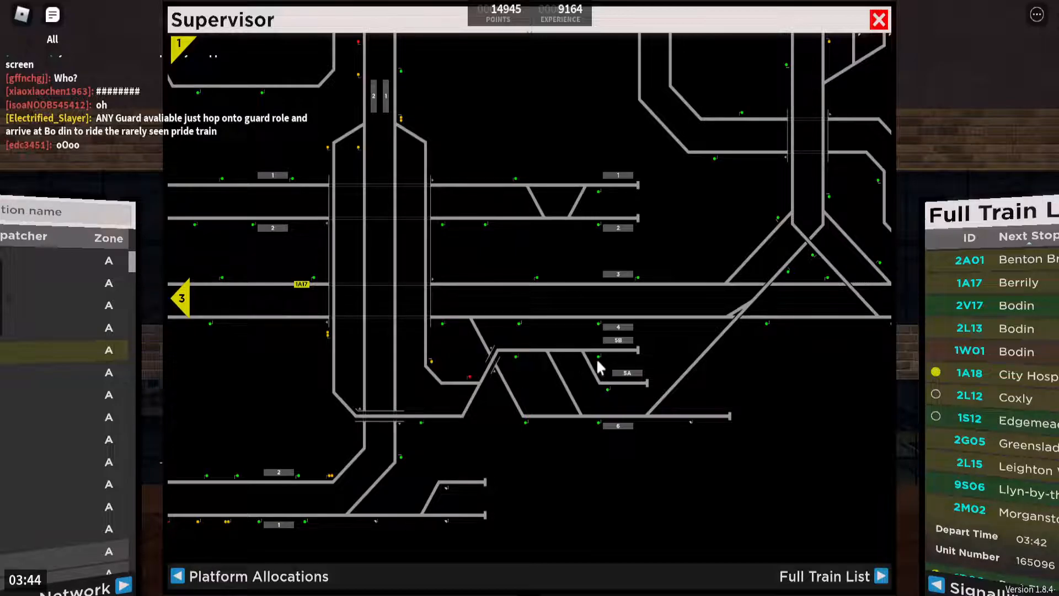
pyautogui.click(600, 366)
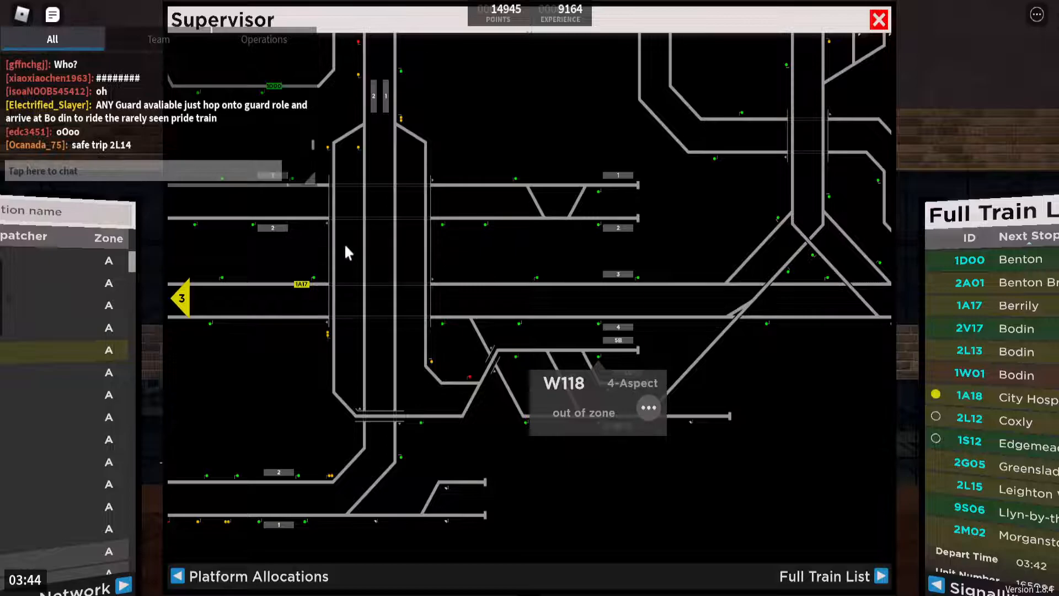
pyautogui.click(823, 575)
pyautogui.write('your')
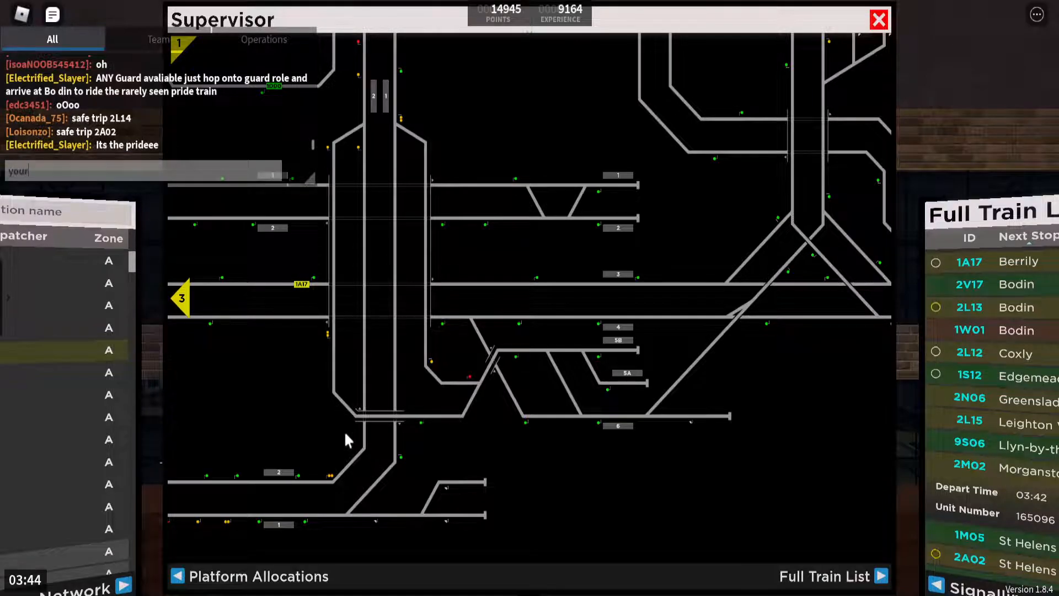
# Send a chat message that the train is still there but can't be seen
pyautogui.write('train is still there')
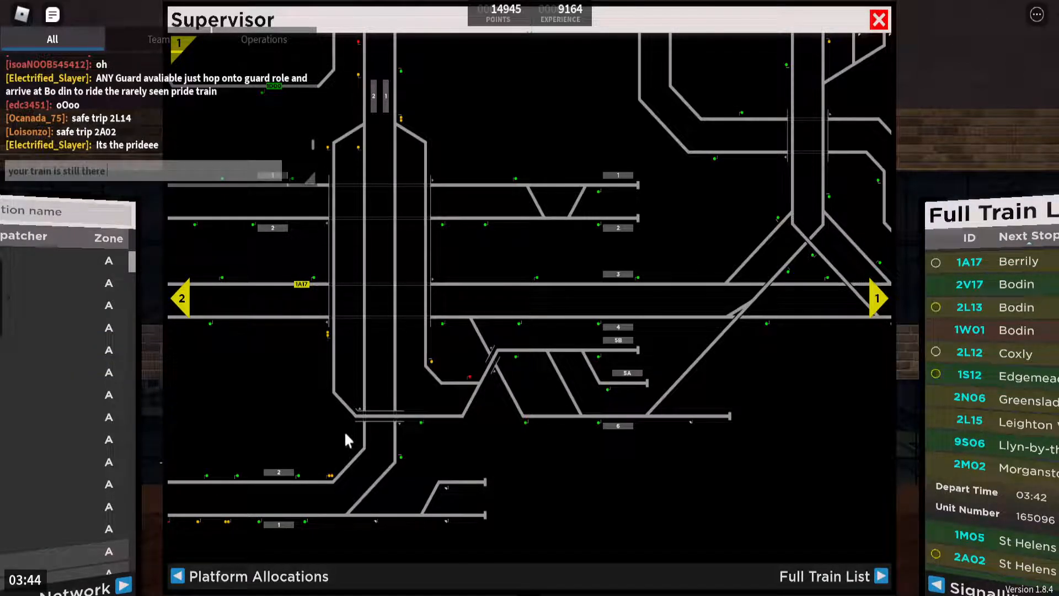
pyautogui.write("but I'm not se")
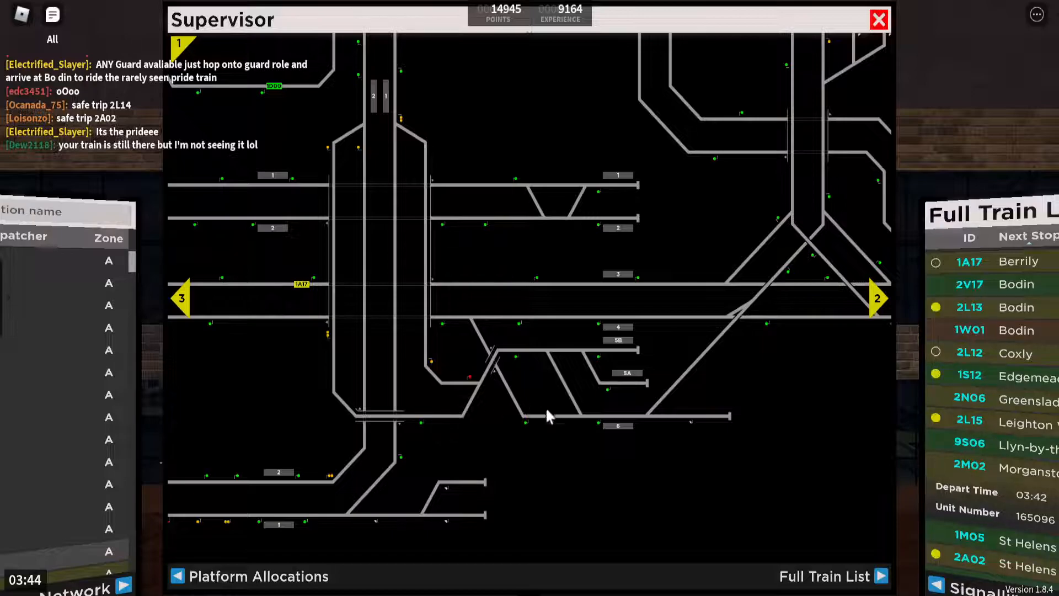
pyautogui.moveTo(604, 439)
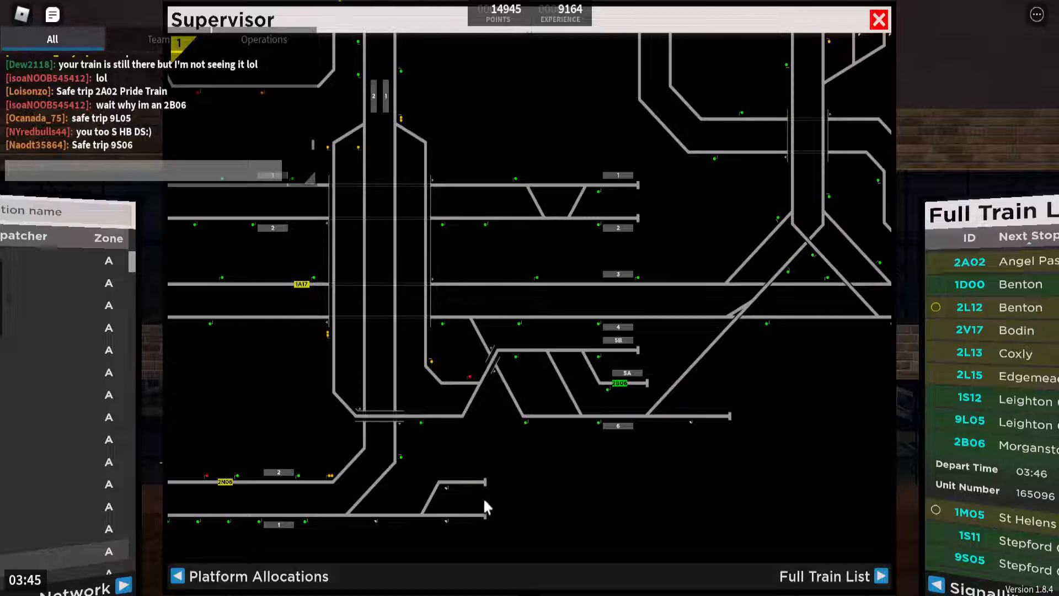
# Ask in chat 'hey, are you still loading?' and follow with 'ok nvm'
pyautogui.write('hey, are you st')
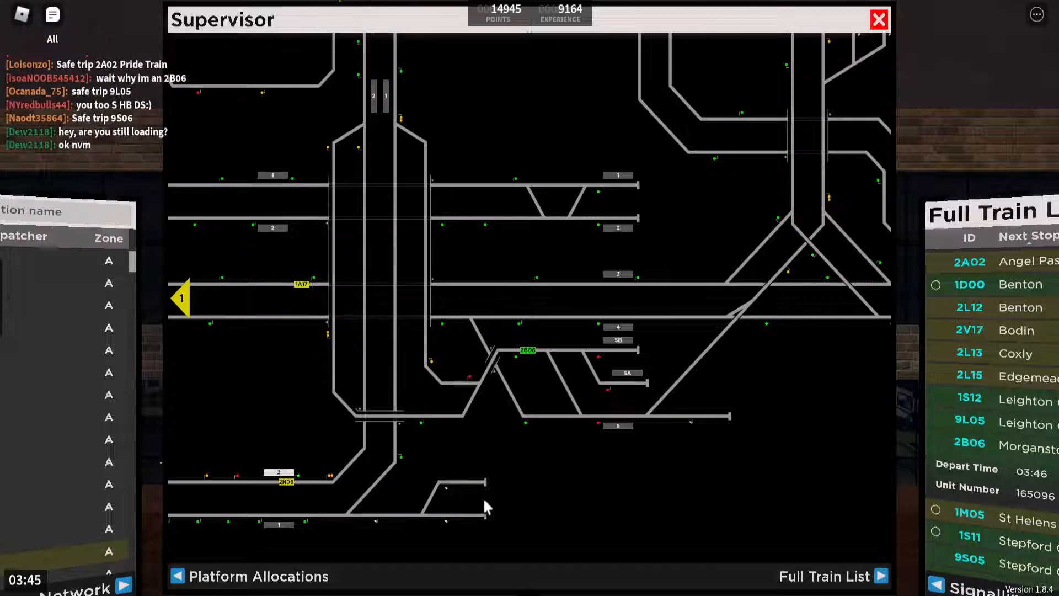
pyautogui.moveTo(492, 515)
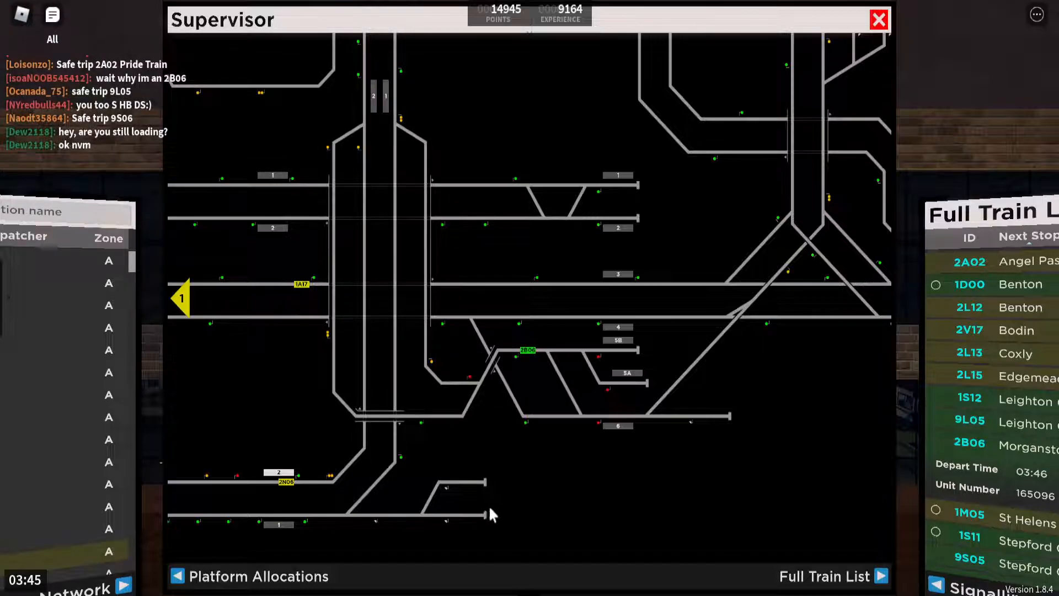
pyautogui.moveTo(534, 568)
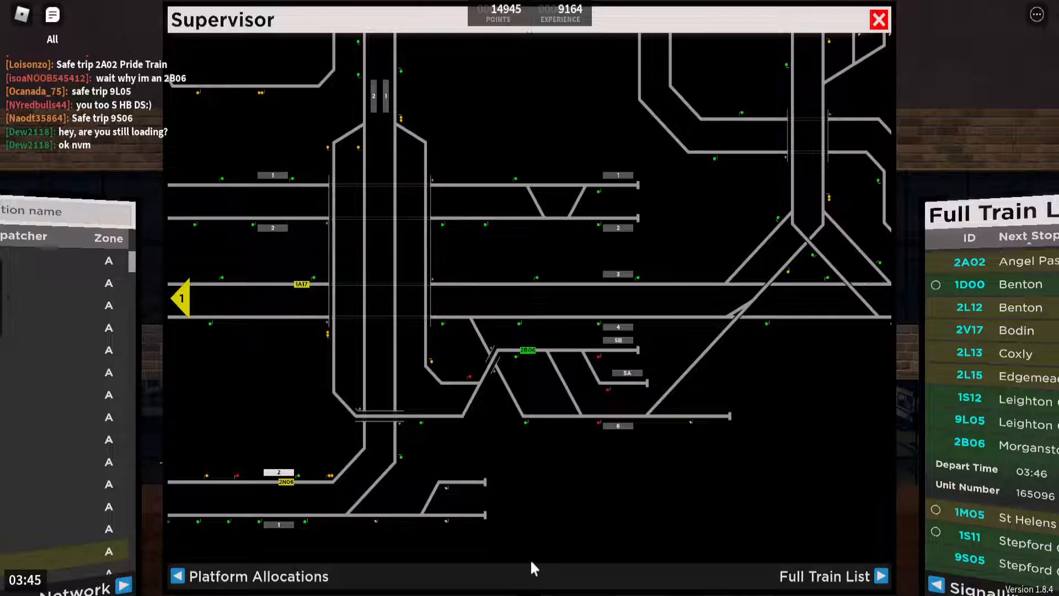